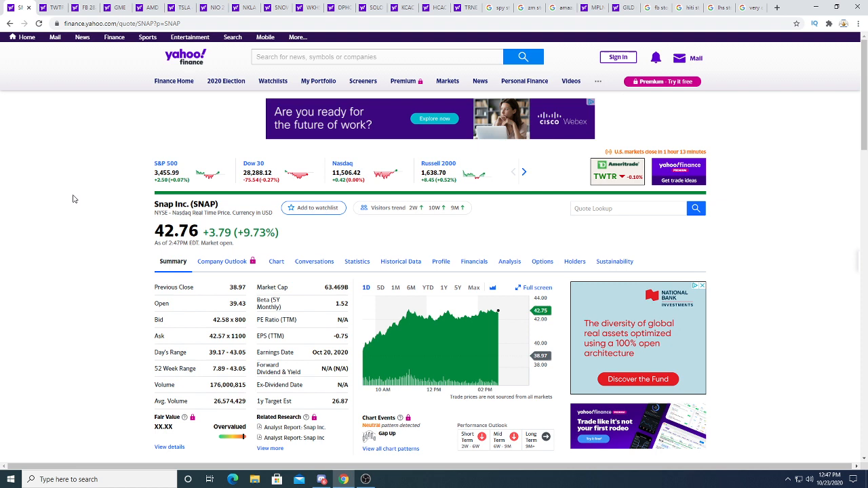
pyautogui.moveTo(95, 206)
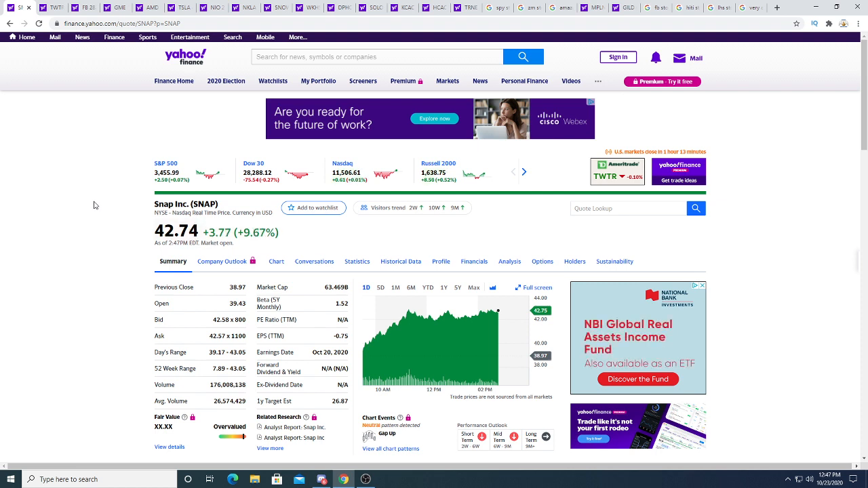
# Open Snap's interactive 1Y chart with moving average, Bollinger Bands, RSI and MACD
pyautogui.click(275, 261)
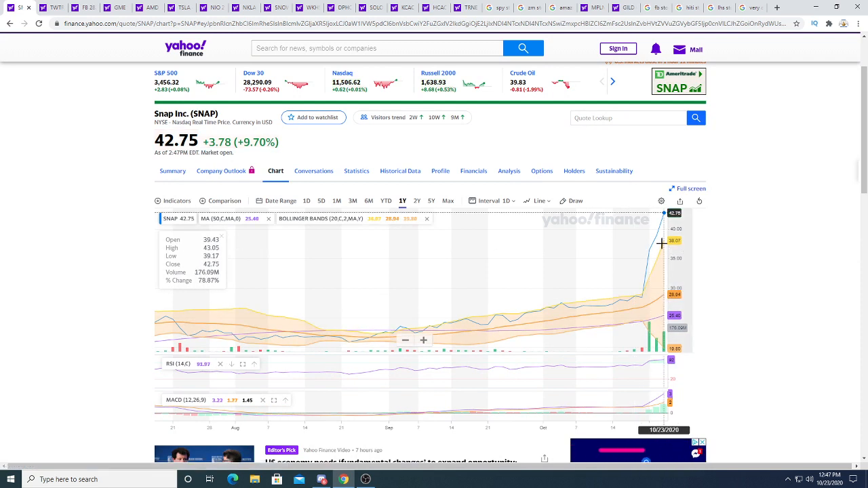
pyautogui.moveTo(657, 237)
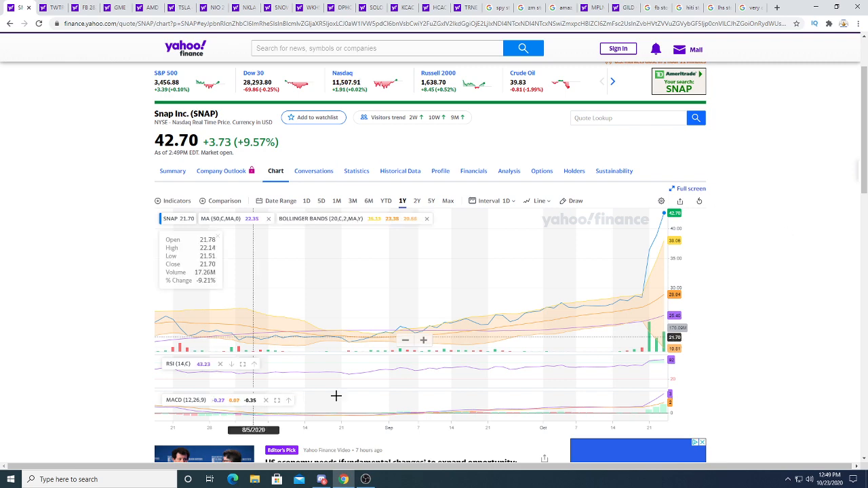
# Return to Snap's summary and scroll through its news, recommendation trends and price targets
pyautogui.click(173, 170)
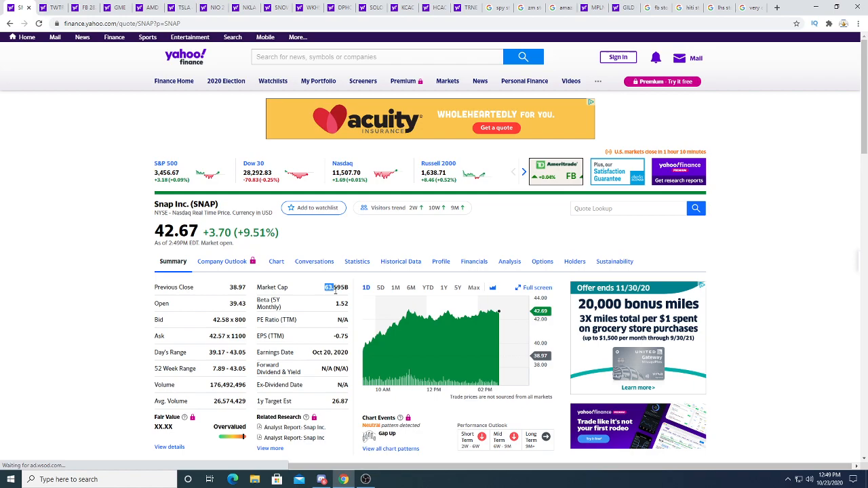
pyautogui.scroll(-3)
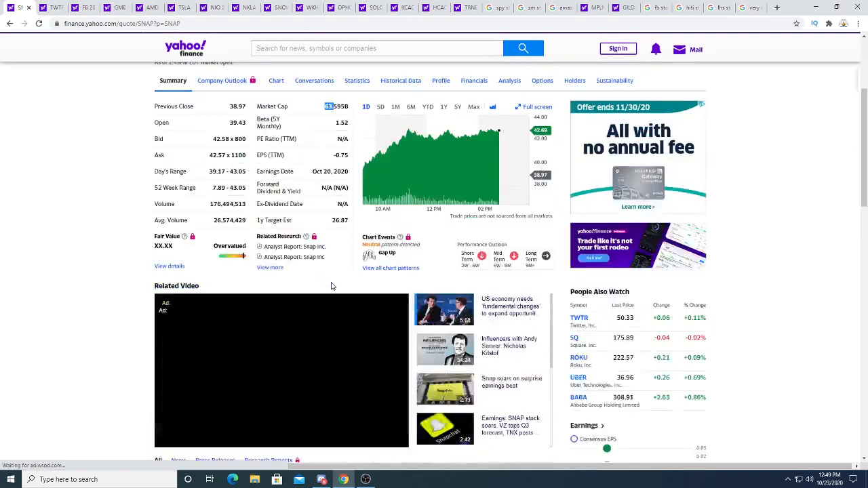
pyautogui.scroll(-3)
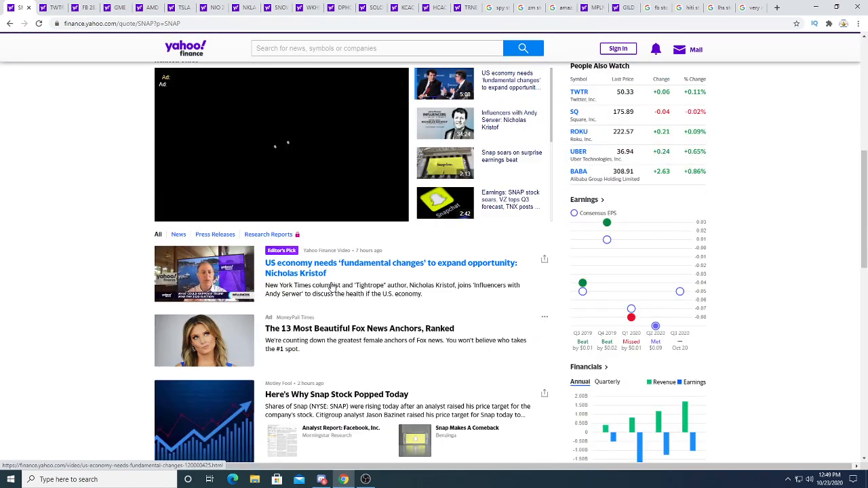
pyautogui.scroll(-3)
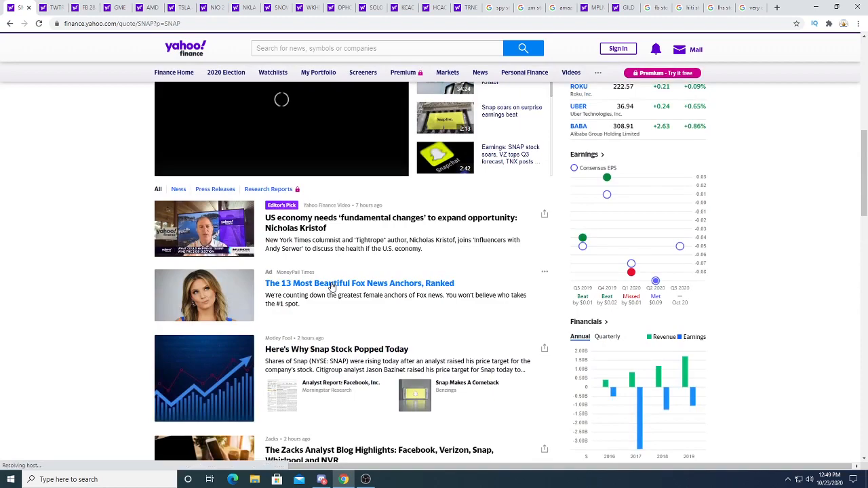
pyautogui.scroll(-3)
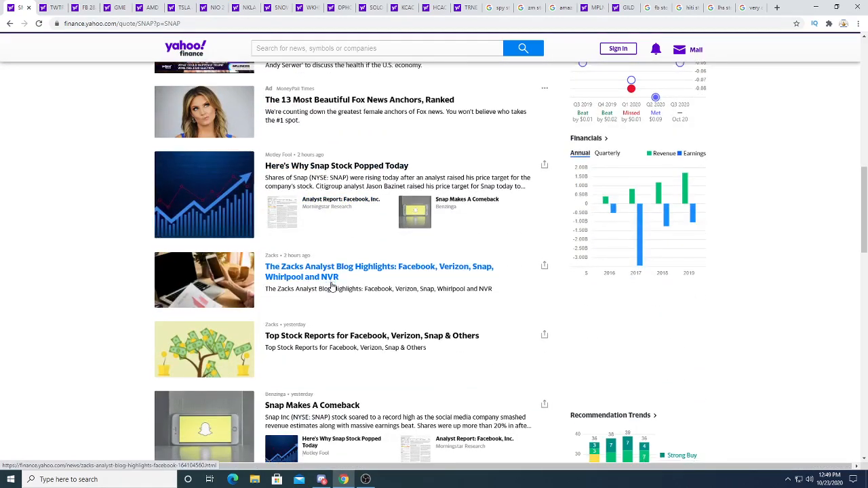
pyautogui.scroll(-3)
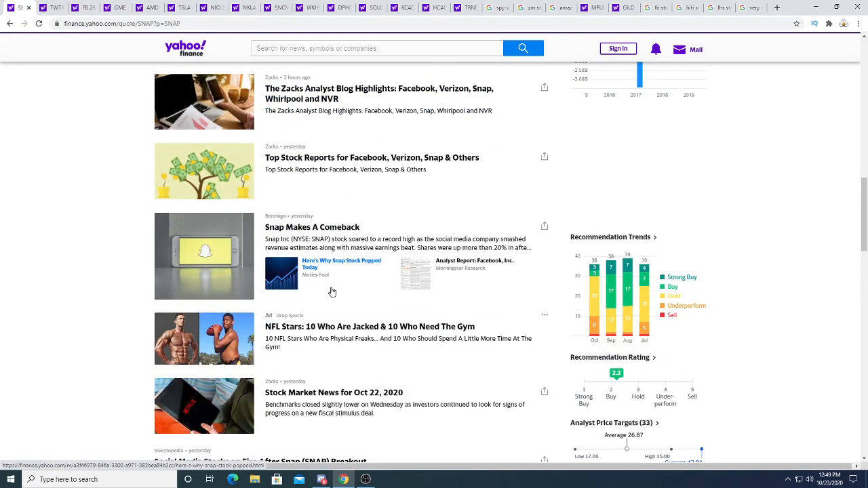
pyautogui.scroll(-3)
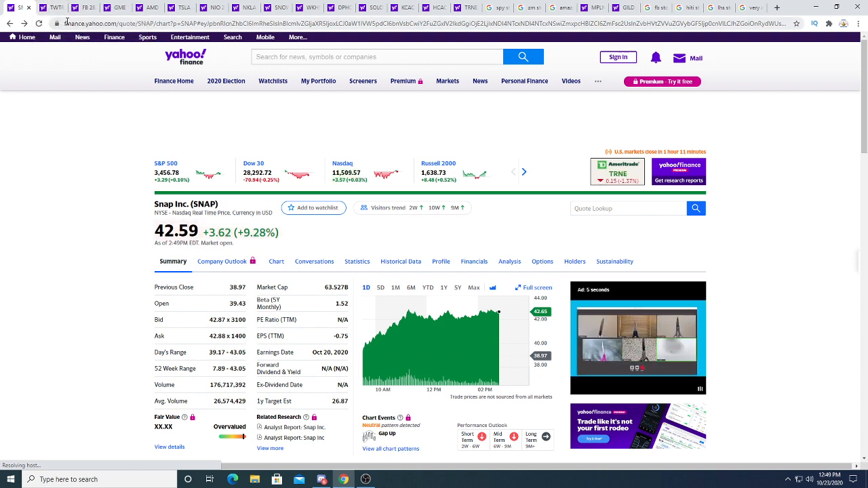
pyautogui.moveTo(87, 8)
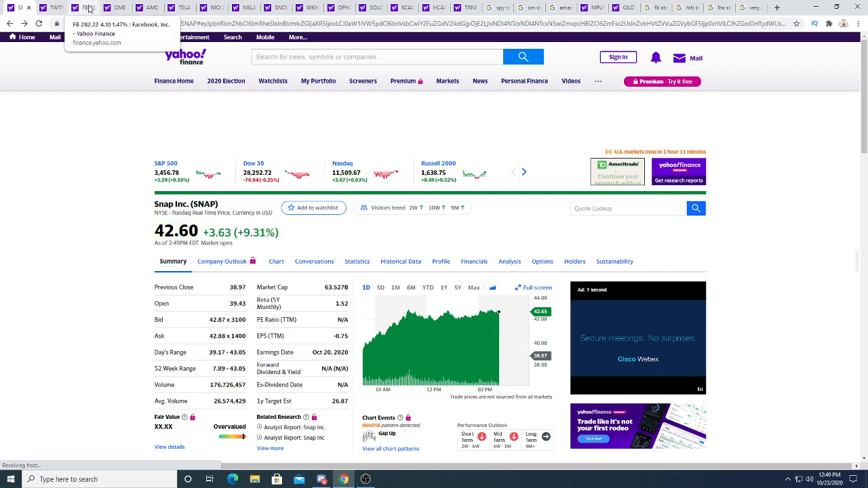
# Reopen the SNAP chart and switch its range to 5Y
pyautogui.click(276, 261)
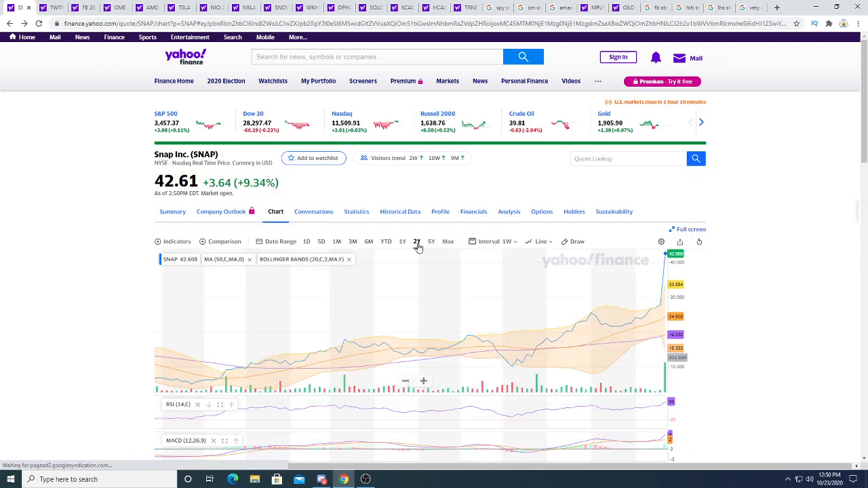
pyautogui.click(431, 241)
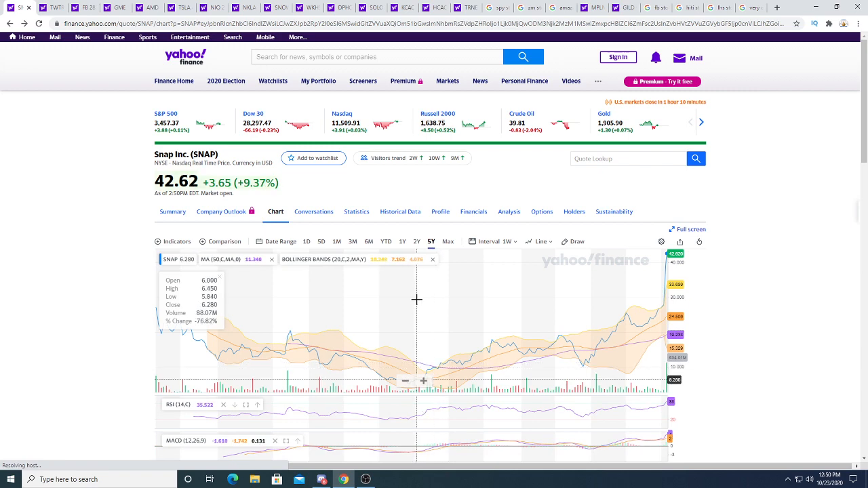
pyautogui.moveTo(400, 301)
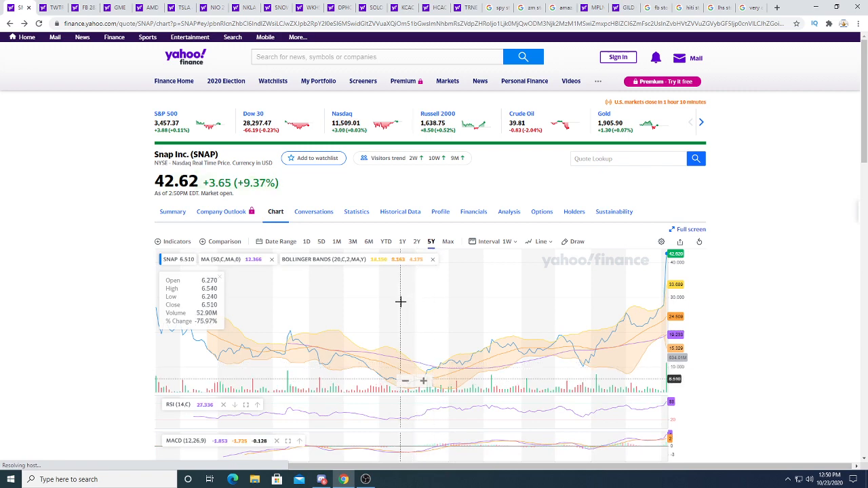
pyautogui.scroll(-3)
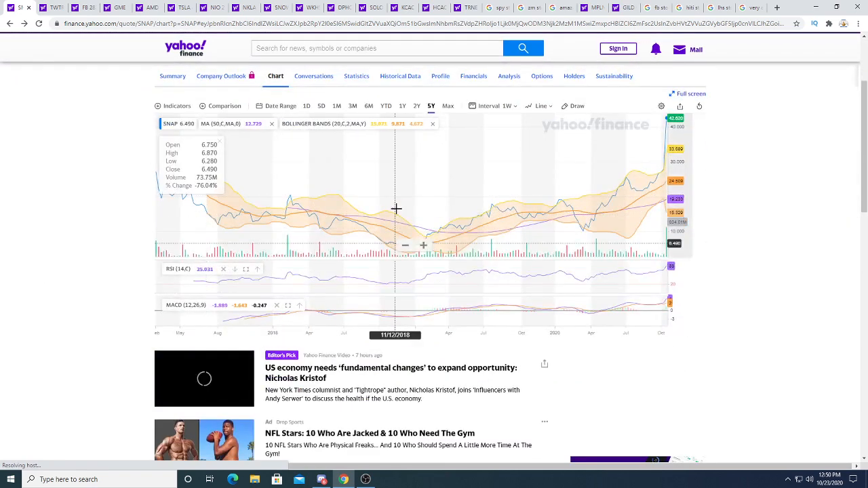
pyautogui.moveTo(410, 215)
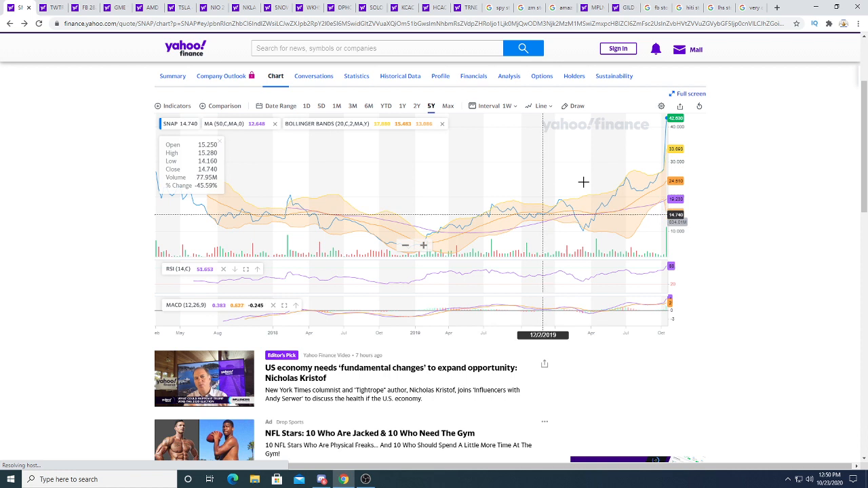
pyautogui.moveTo(586, 203)
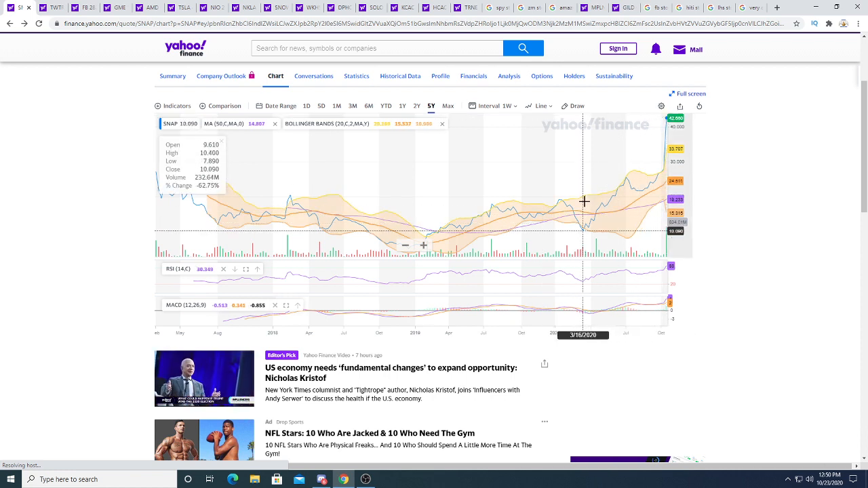
pyautogui.moveTo(8, 207)
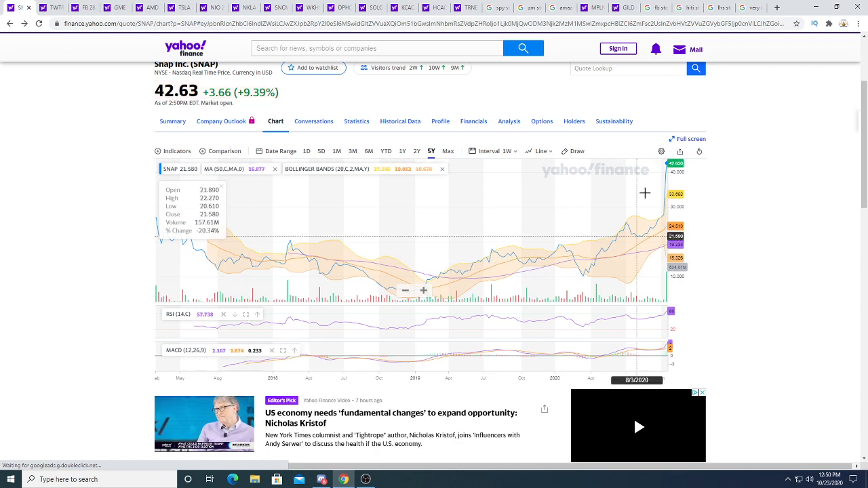
pyautogui.moveTo(805, 216)
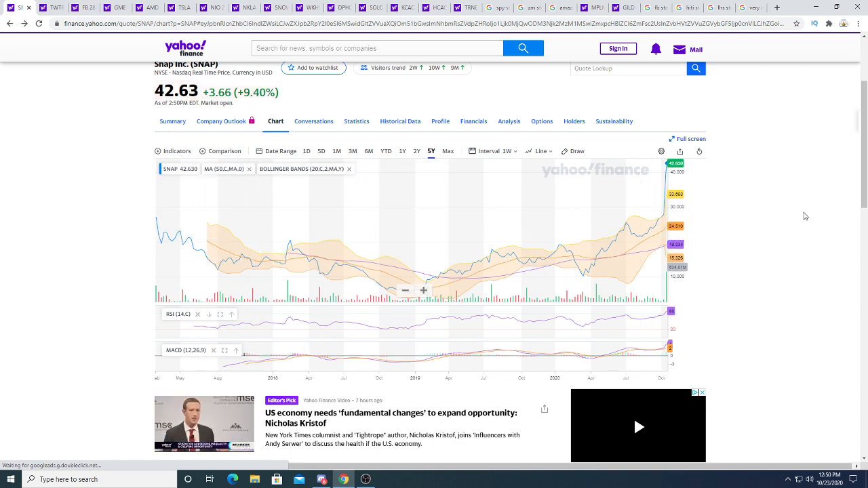
pyautogui.scroll(3)
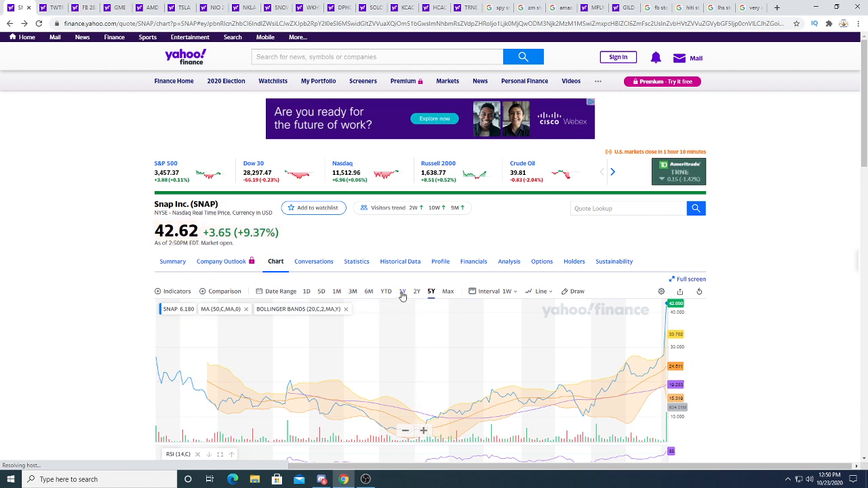
# Set the SNAP chart range to 1Y with daily intervals
pyautogui.click(403, 291)
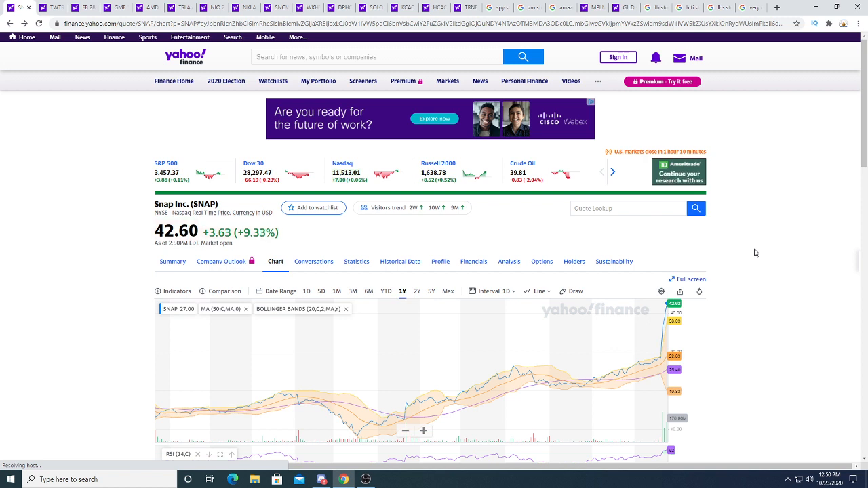
pyautogui.moveTo(52, 7)
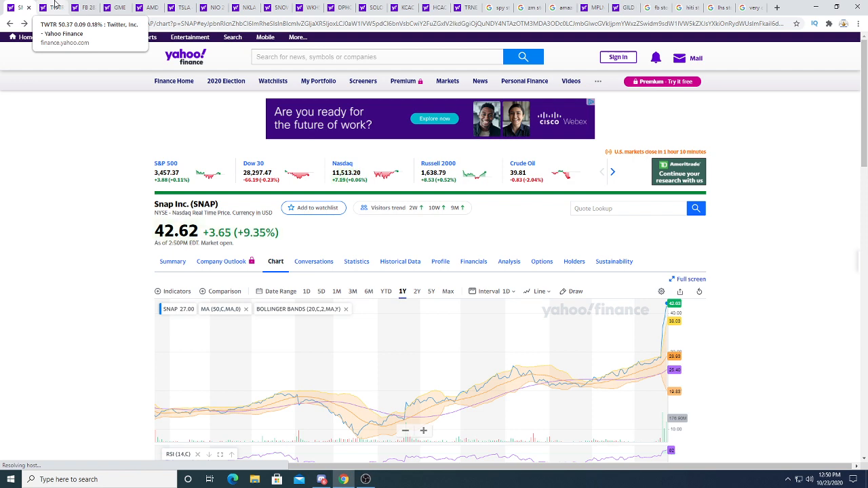
pyautogui.moveTo(578, 322)
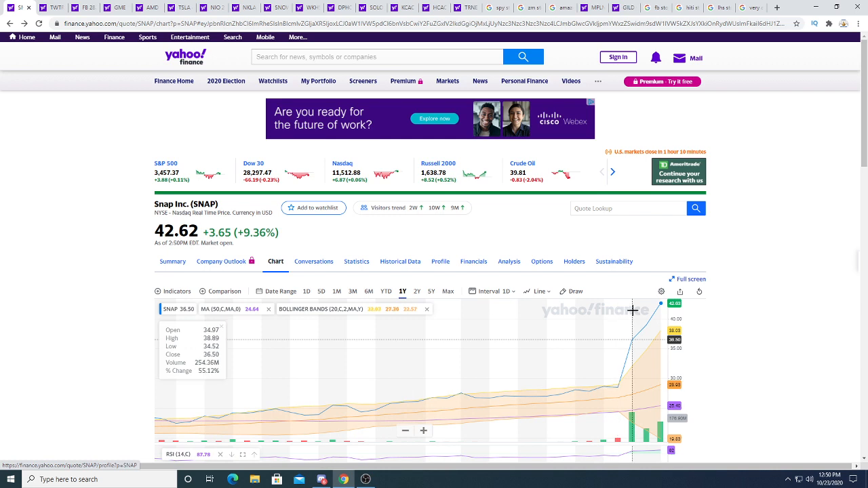
pyautogui.moveTo(57, 155)
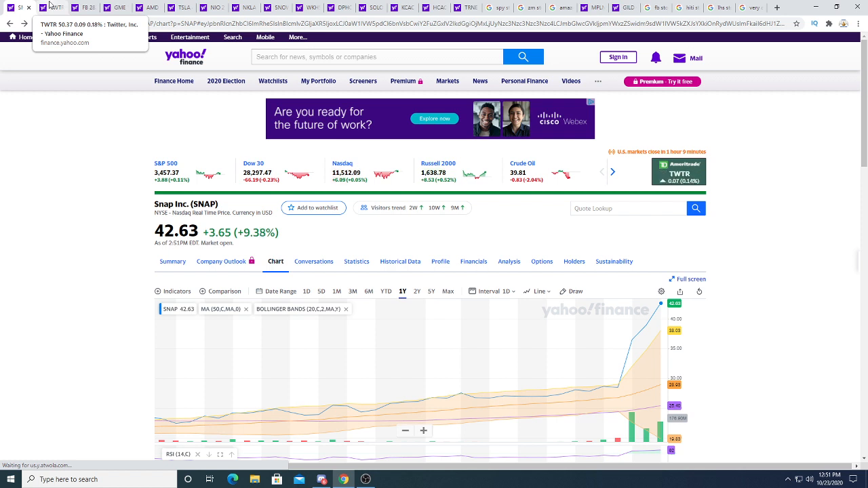
# View Twitter's quote summary, then move through the Facebook and GameStop quote pages
pyautogui.click(54, 8)
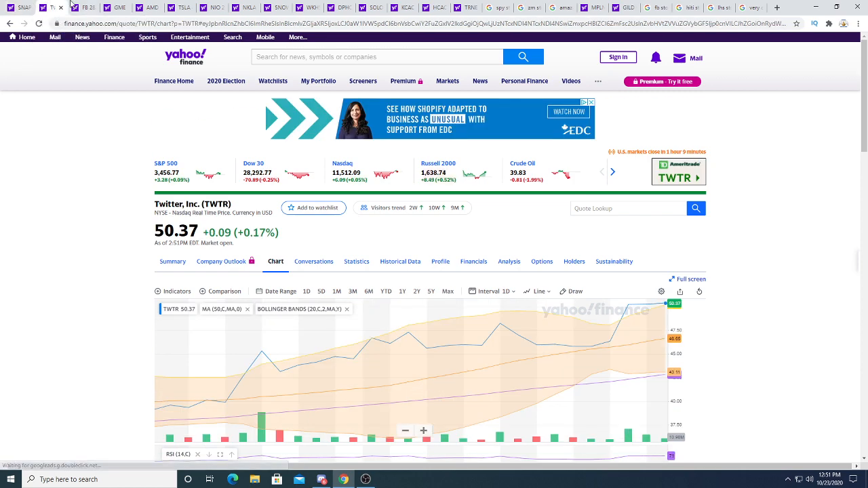
pyautogui.click(40, 24)
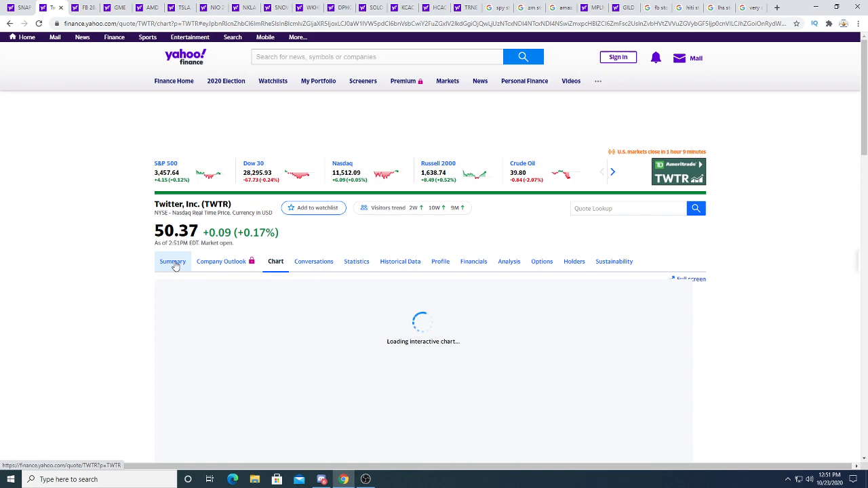
pyautogui.click(173, 262)
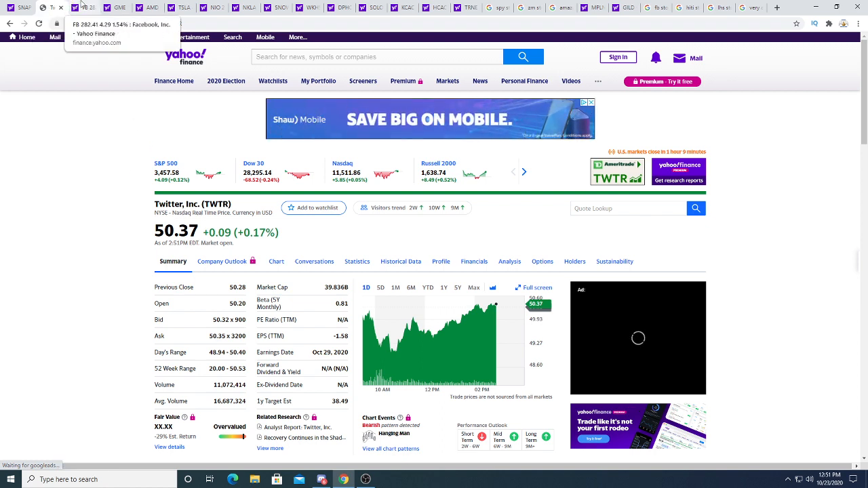
pyautogui.click(86, 8)
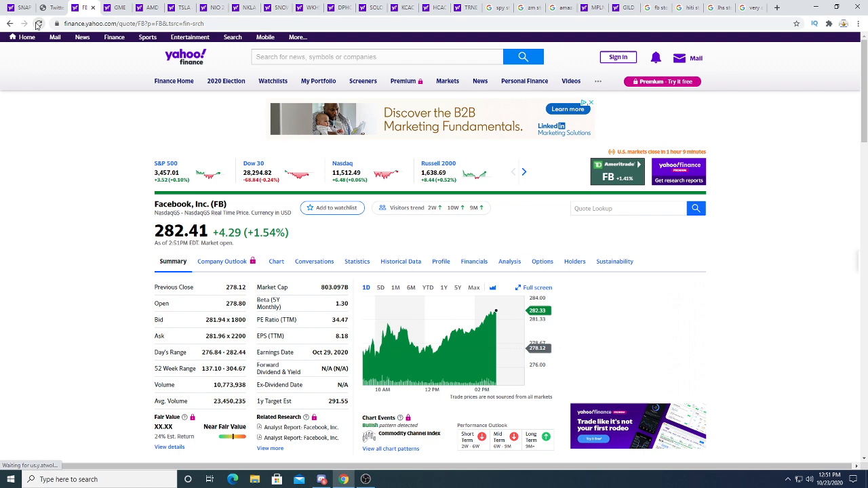
pyautogui.moveTo(120, 8)
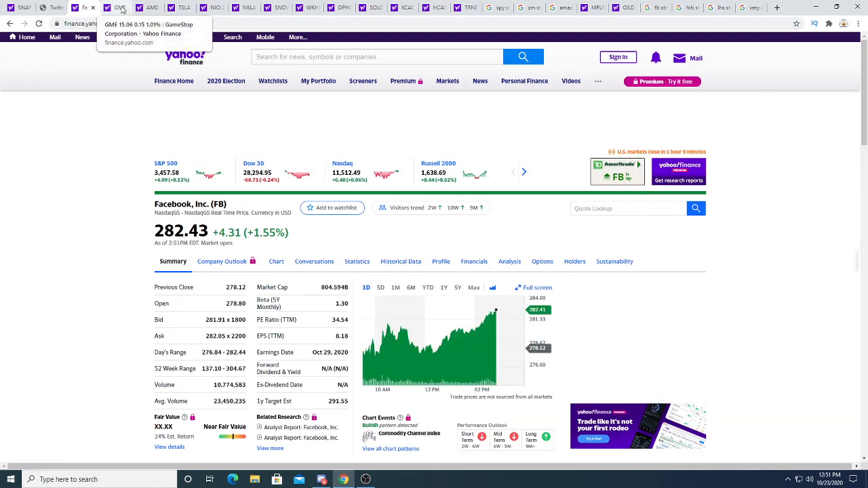
pyautogui.click(118, 8)
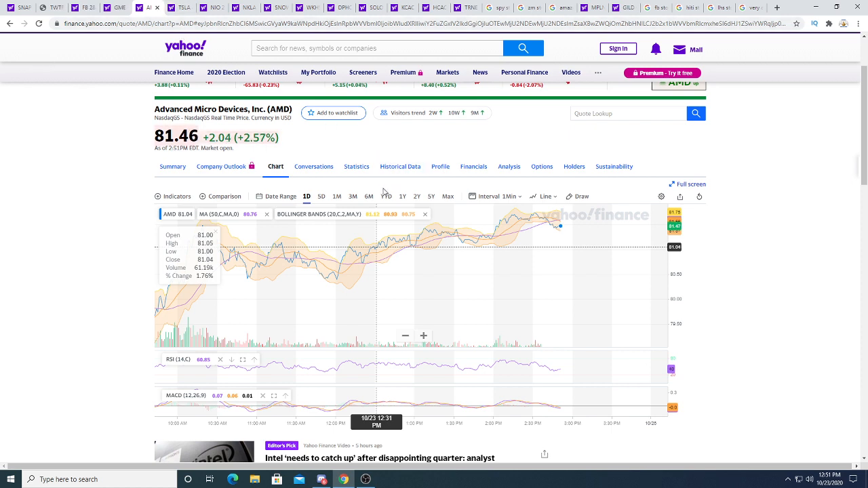
# Set AMD's chart to 1Y, view Tesla's quote, then return to AMD's chart
pyautogui.click(402, 196)
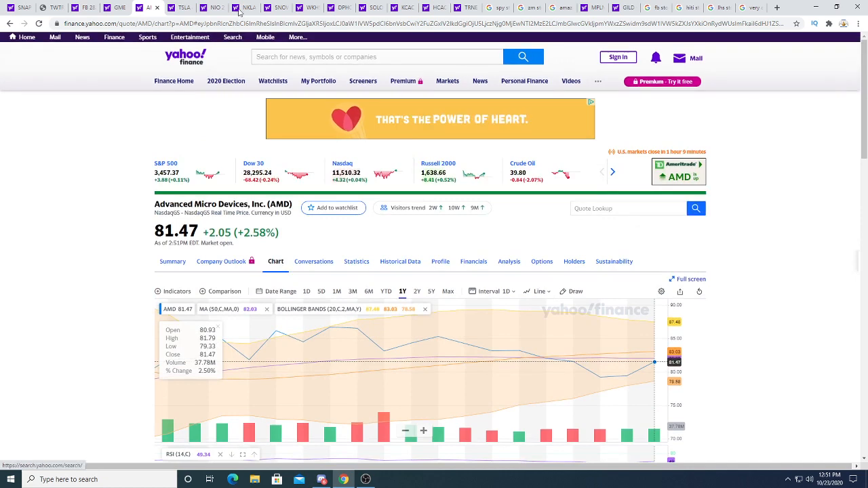
pyautogui.click(188, 8)
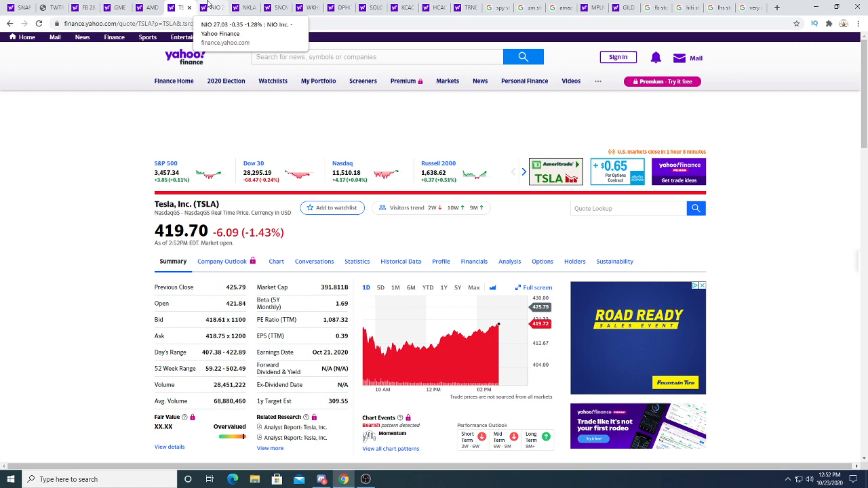
pyautogui.click(207, 7)
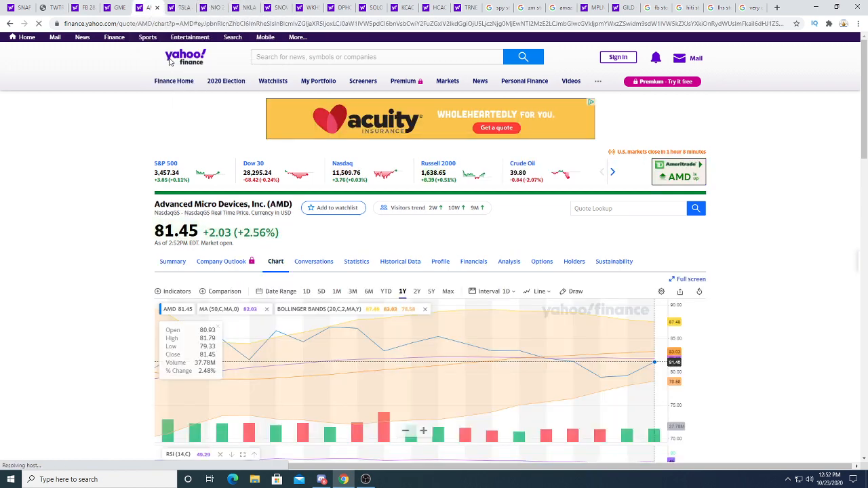
# Look up the Intel Corporation and NVIDIA Corporation quotes
pyautogui.write('int')
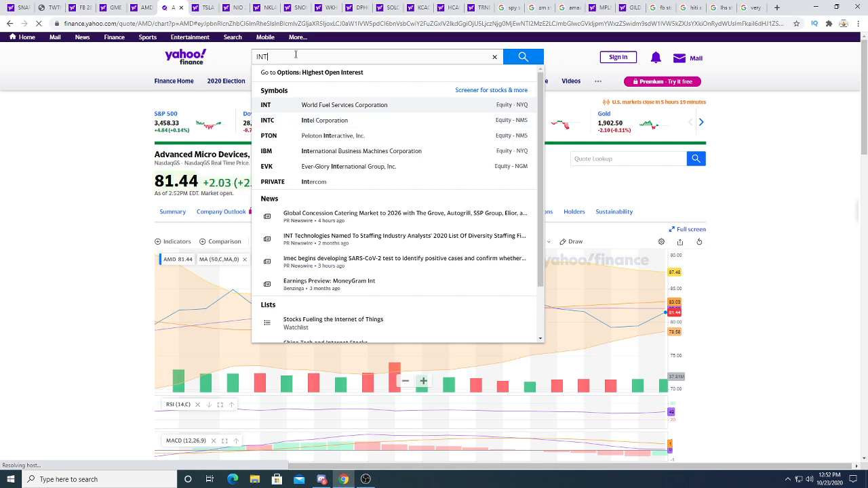
pyautogui.click(324, 120)
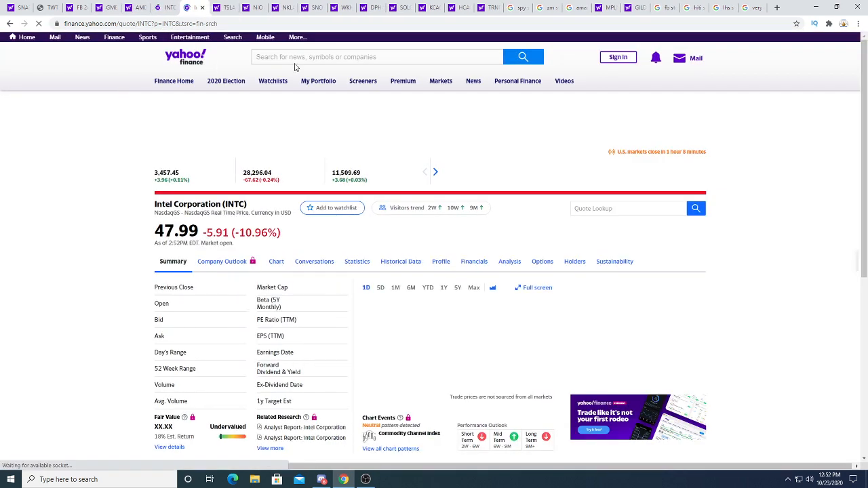
pyautogui.write('nvda')
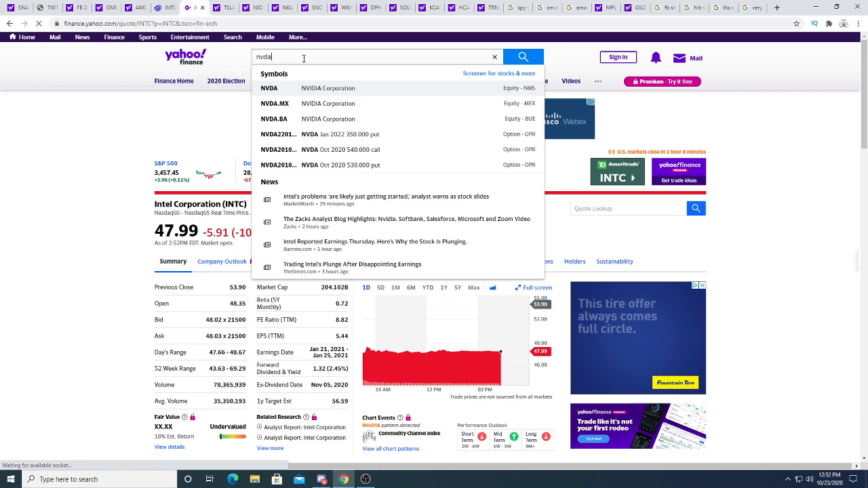
pyautogui.click(269, 88)
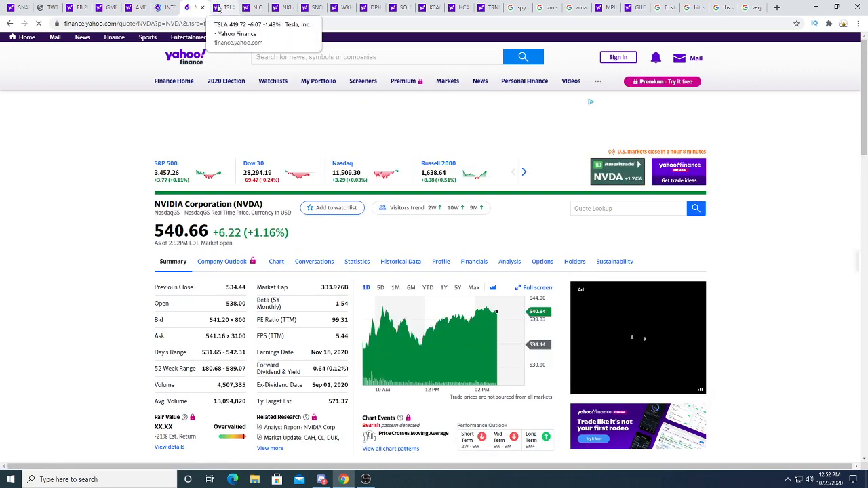
# Open the xlnx quote and skim Xilinx's news
pyautogui.write('xlnx')
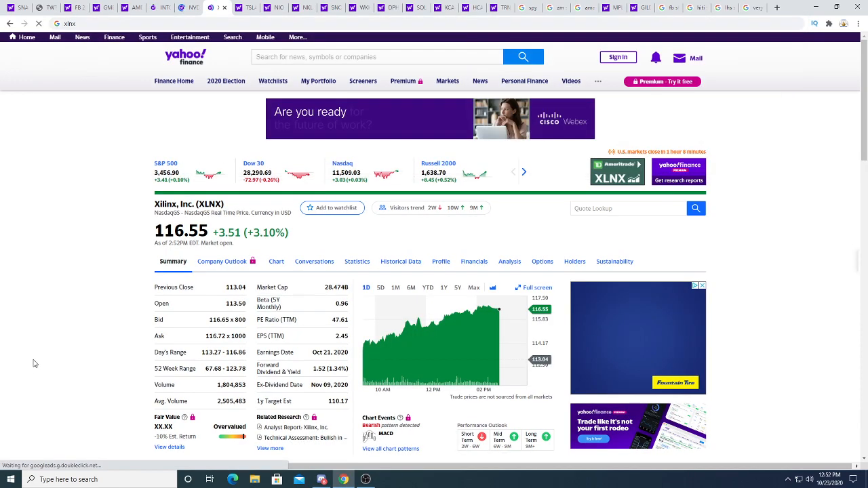
pyautogui.scroll(-3)
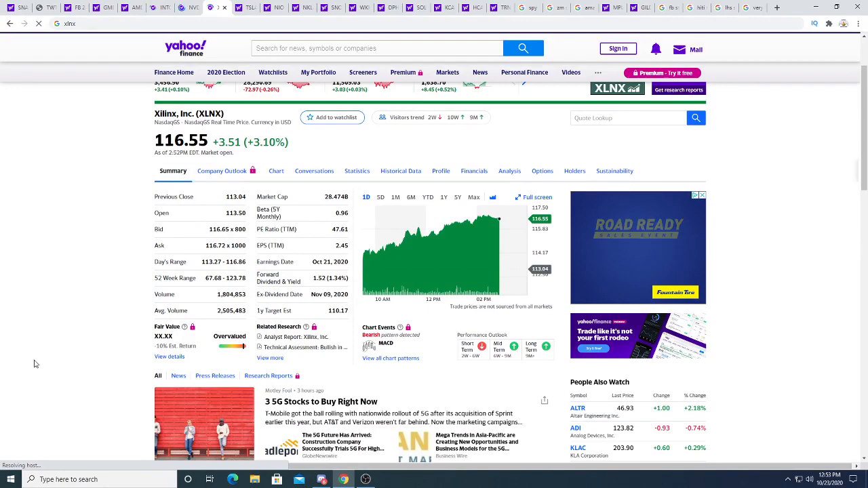
pyautogui.scroll(-3)
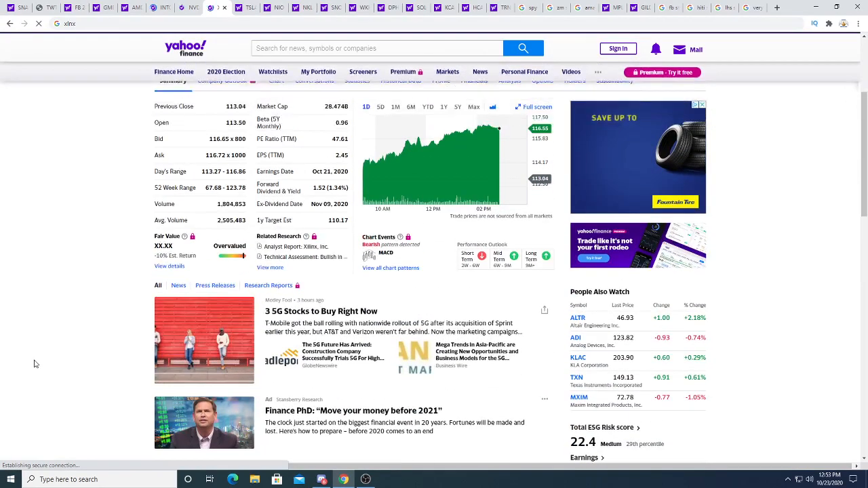
pyautogui.scroll(-3)
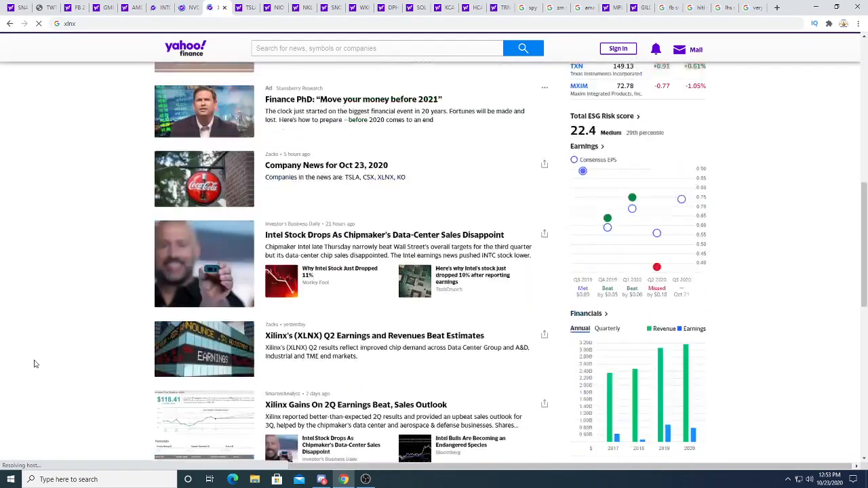
pyautogui.scroll(3)
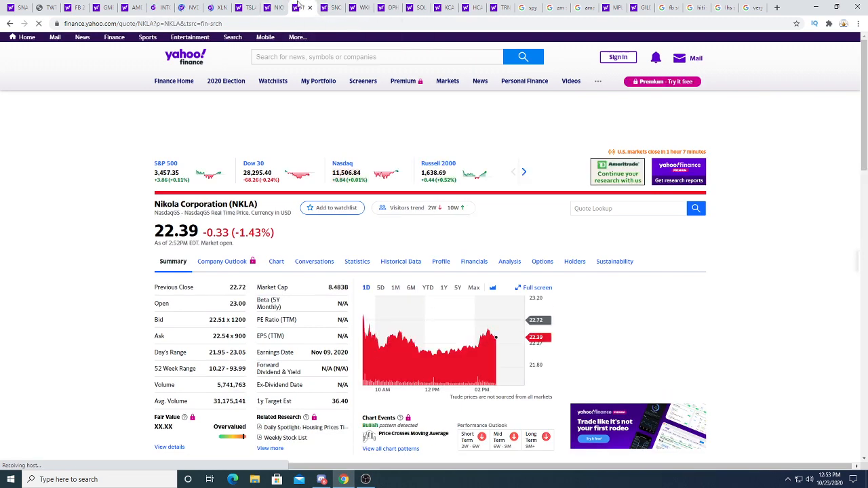
# View the Workhorse Group chart, then DiamondPeak's 1Y chart with indicators
pyautogui.click(325, 7)
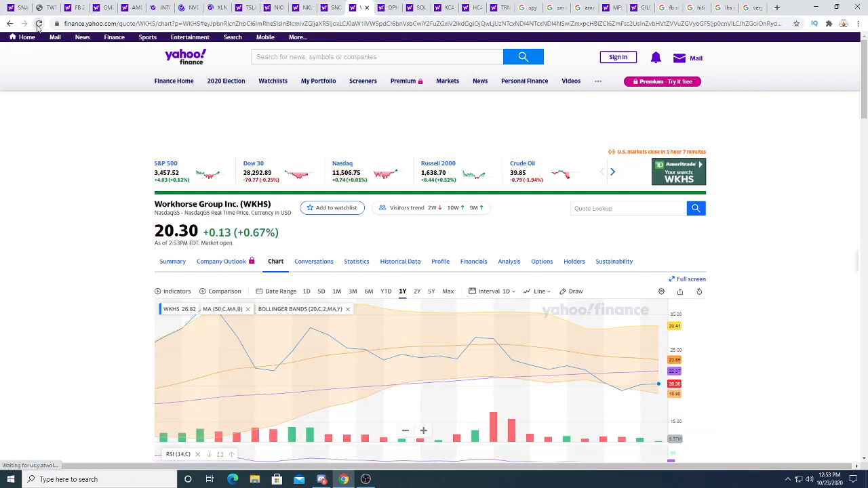
pyautogui.click(38, 23)
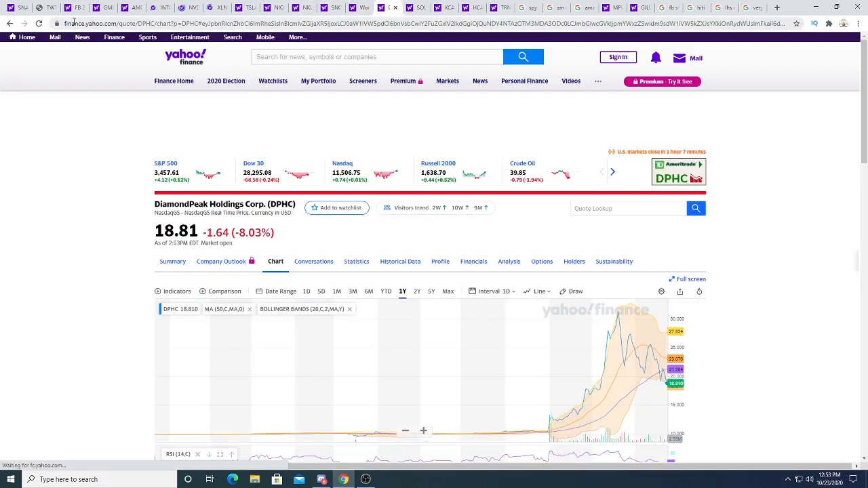
pyautogui.click(39, 23)
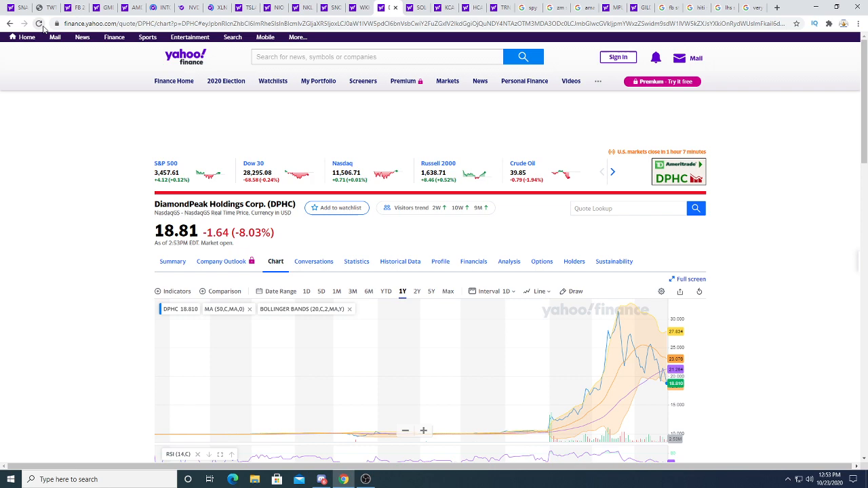
pyautogui.scroll(-3)
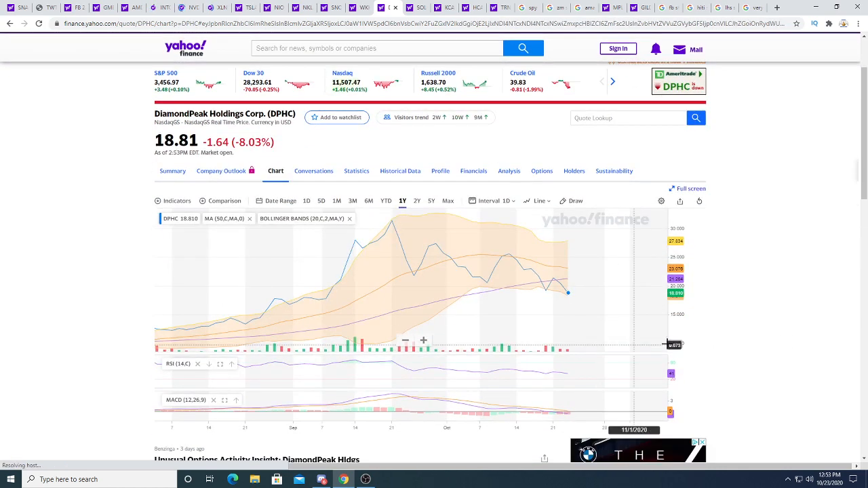
pyautogui.moveTo(732, 352)
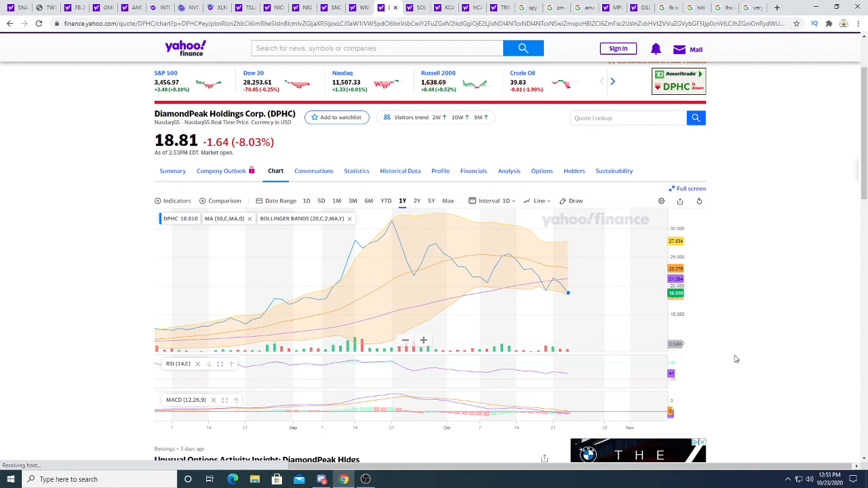
pyautogui.moveTo(358, 278)
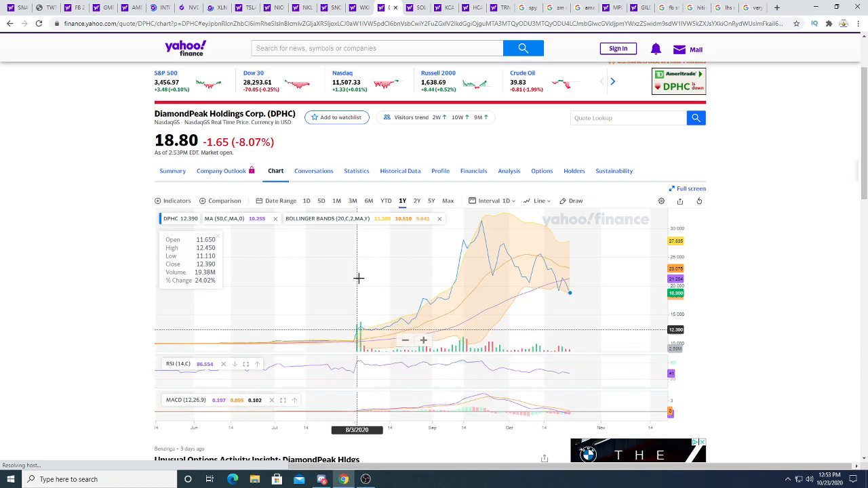
pyautogui.moveTo(430, 274)
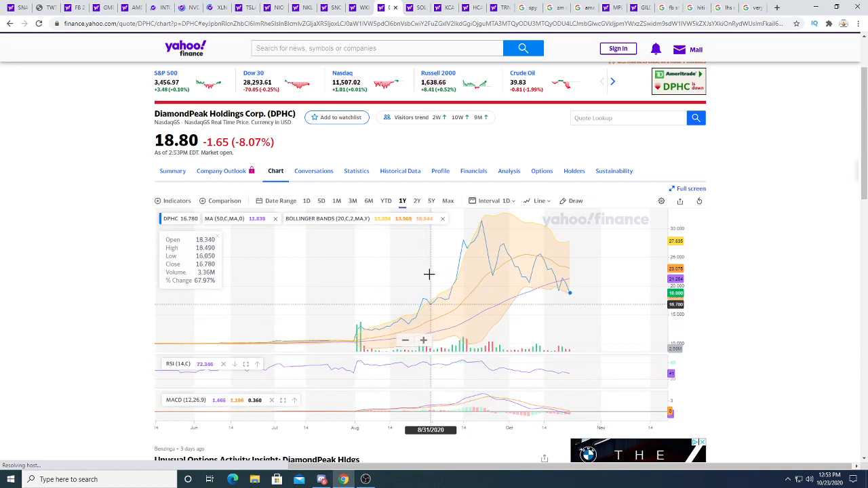
pyautogui.moveTo(440, 281)
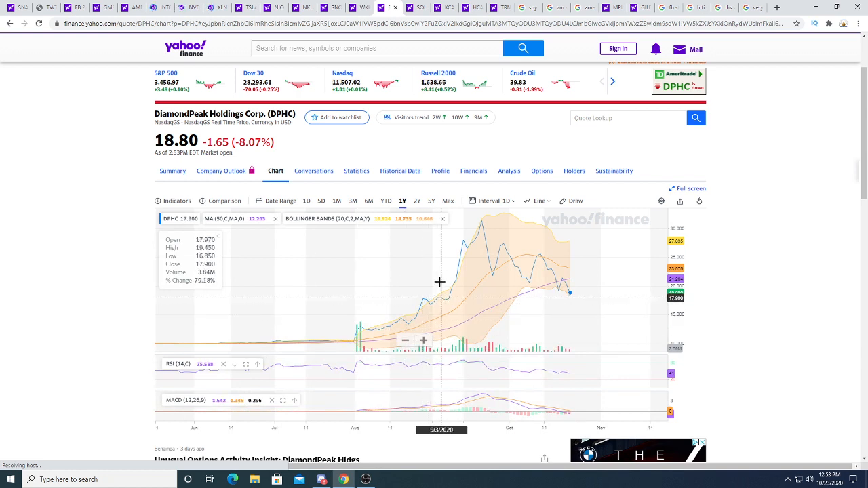
pyautogui.moveTo(430, 292)
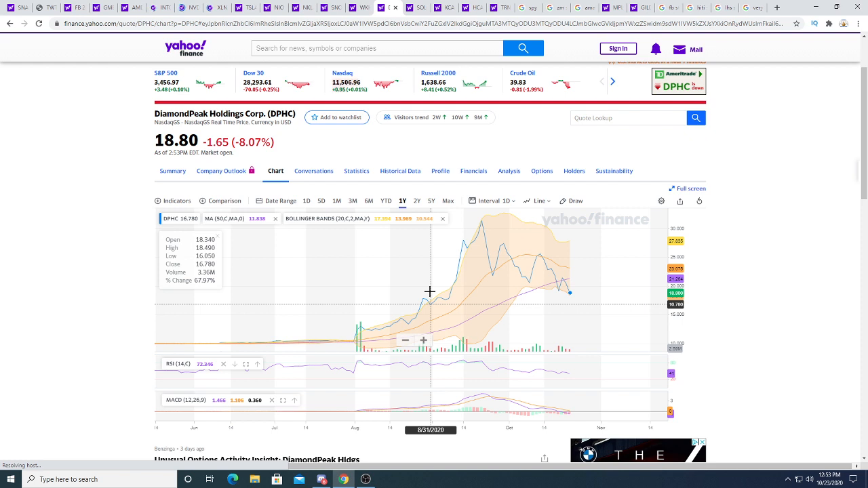
pyautogui.moveTo(448, 306)
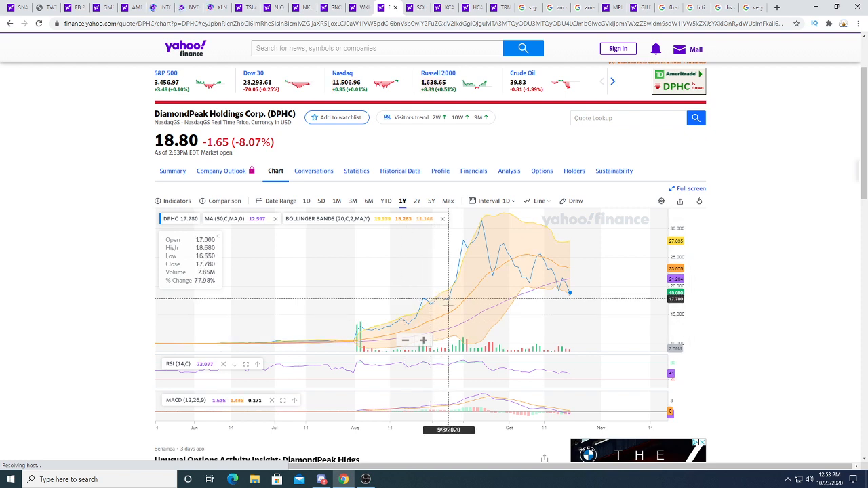
pyautogui.moveTo(602, 234)
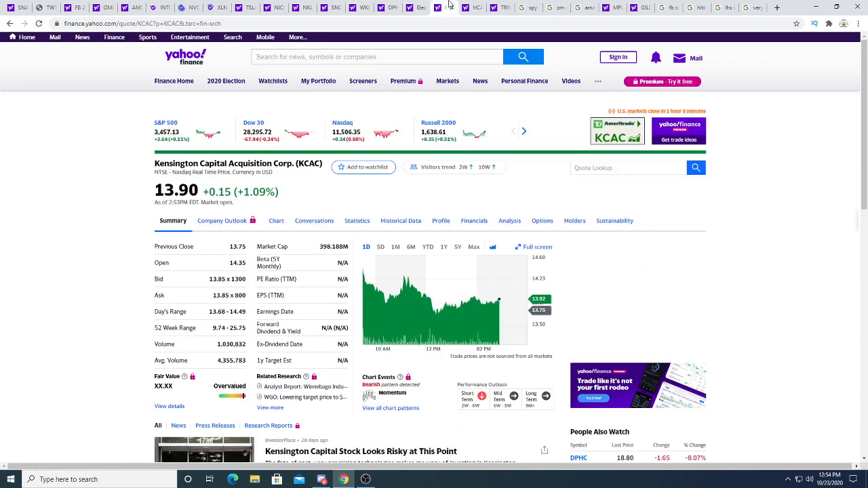
# Switch to the 'spy stock' Google results showing SPDR S&P 500 ETF's summary
pyautogui.click(39, 23)
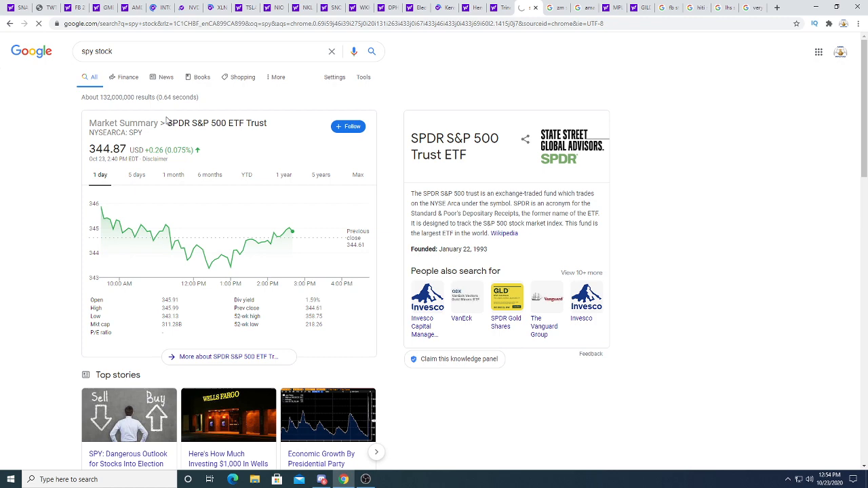
# Skim Amazon's results, view MultiPlan's quote, then Very Good Food's Google summary
pyautogui.scroll(-3)
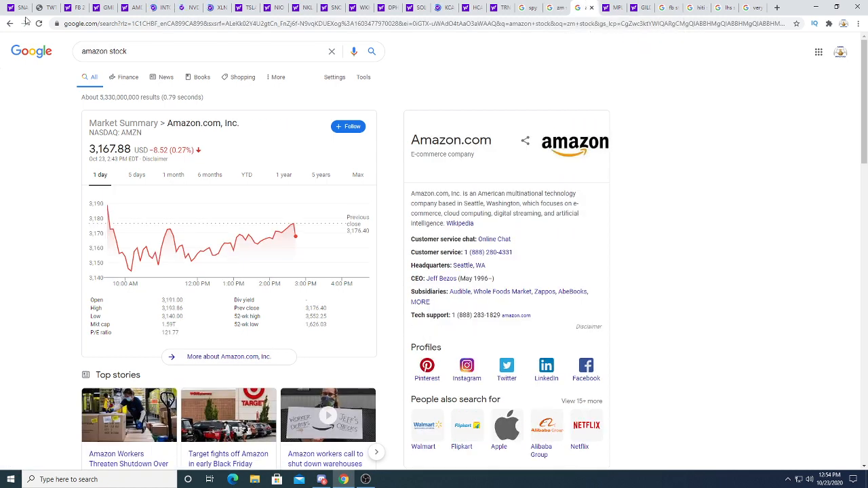
pyautogui.click(39, 23)
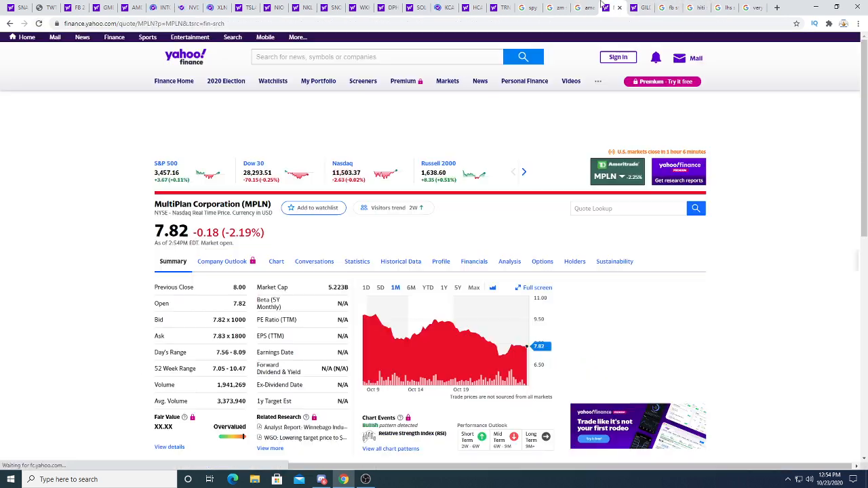
pyautogui.click(38, 23)
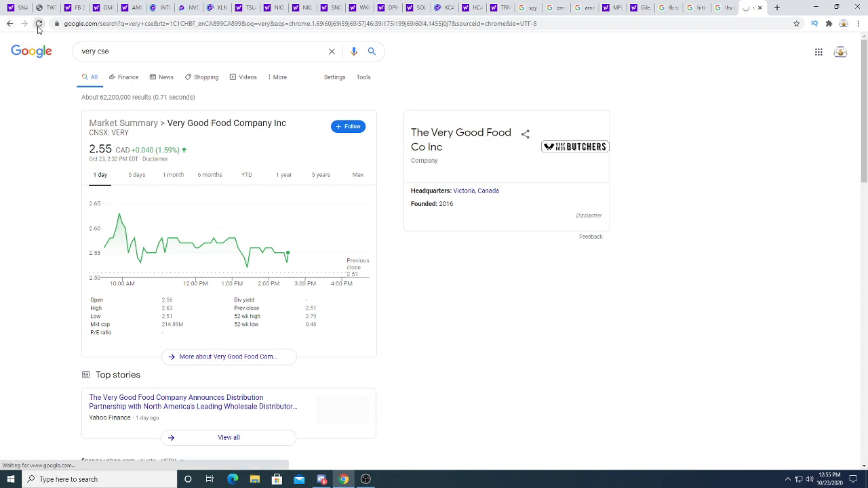
# Refresh the Very Good Food quote and rerun the cura stock search in a new tab
pyautogui.click(39, 23)
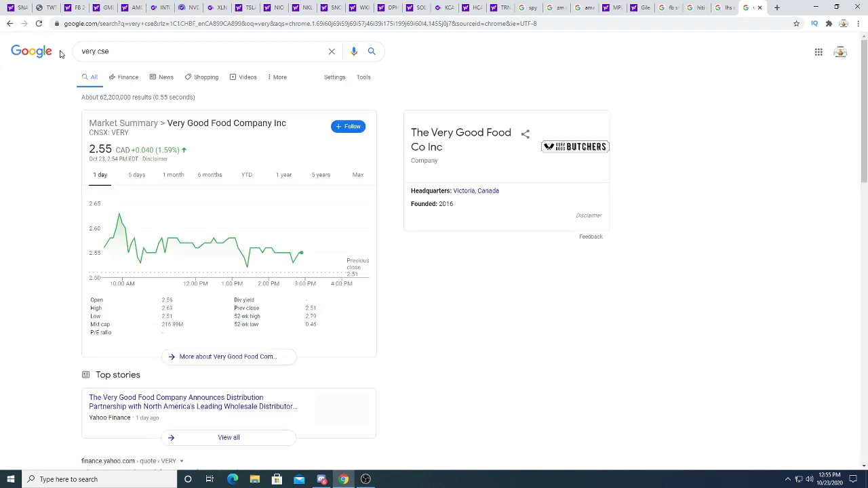
pyautogui.click(777, 7)
pyautogui.write('c')
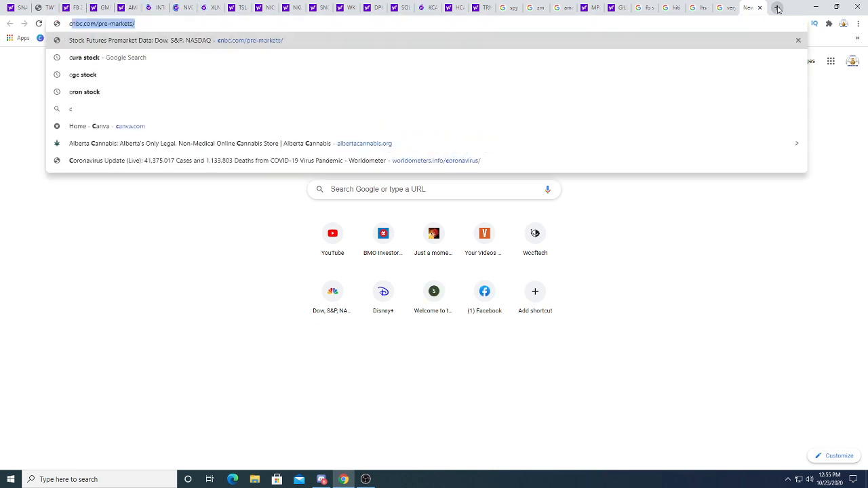
pyautogui.click(107, 57)
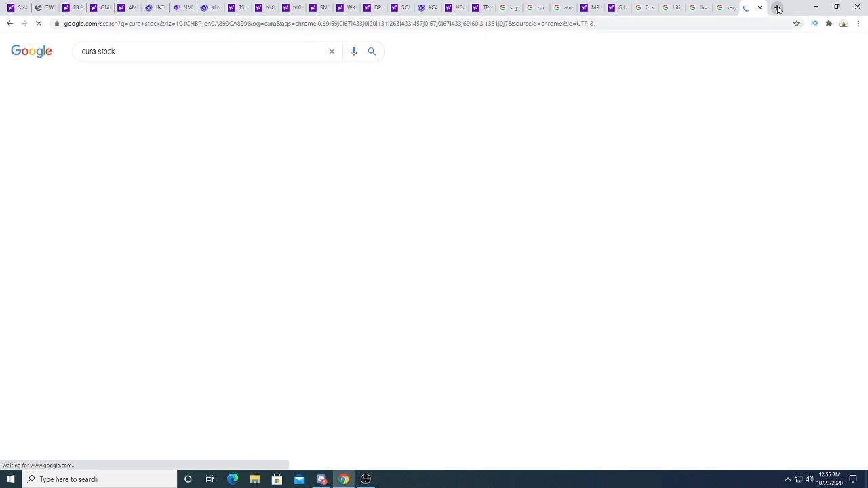
# Search cgc, tlry stock and harv stock in fresh tabs
pyautogui.click(778, 7)
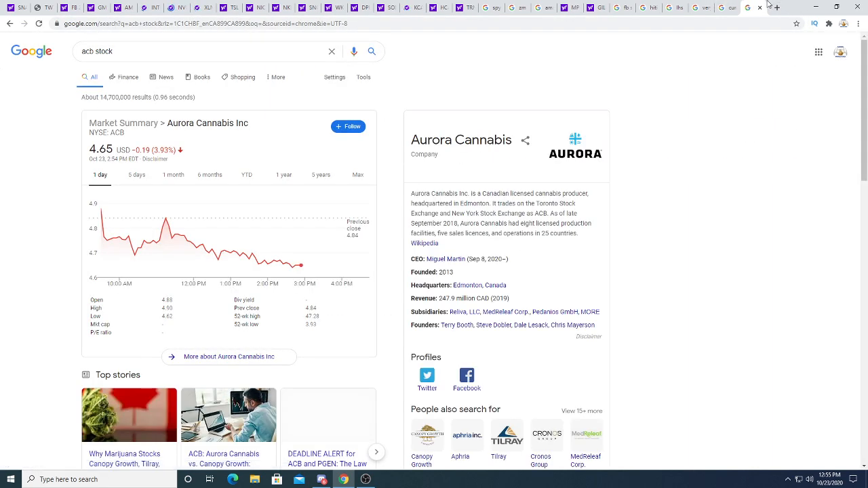
pyautogui.write('cgc stock')
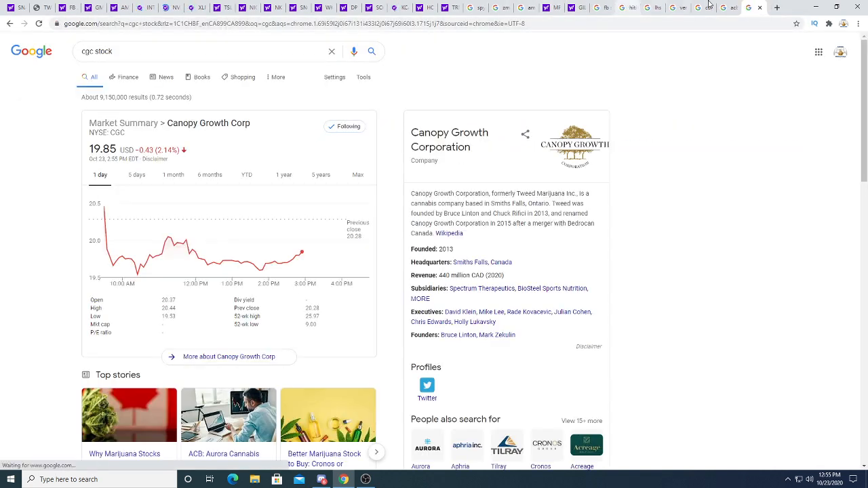
pyautogui.moveTo(265, 264)
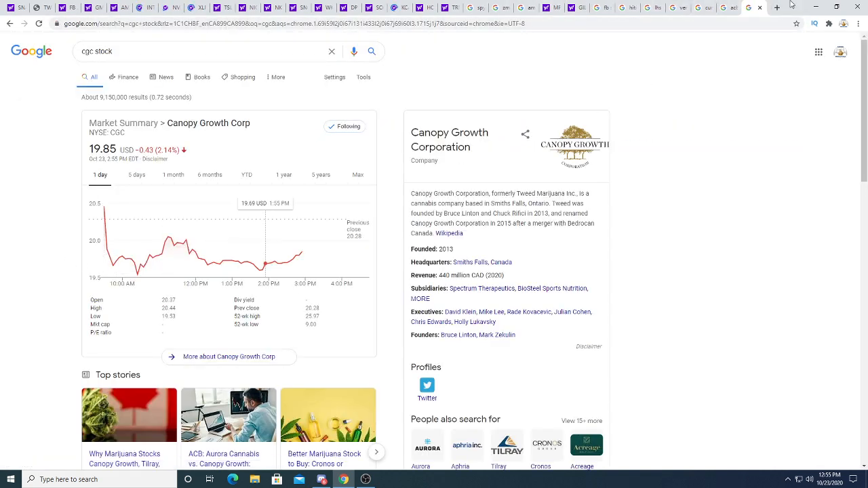
pyautogui.click(777, 7)
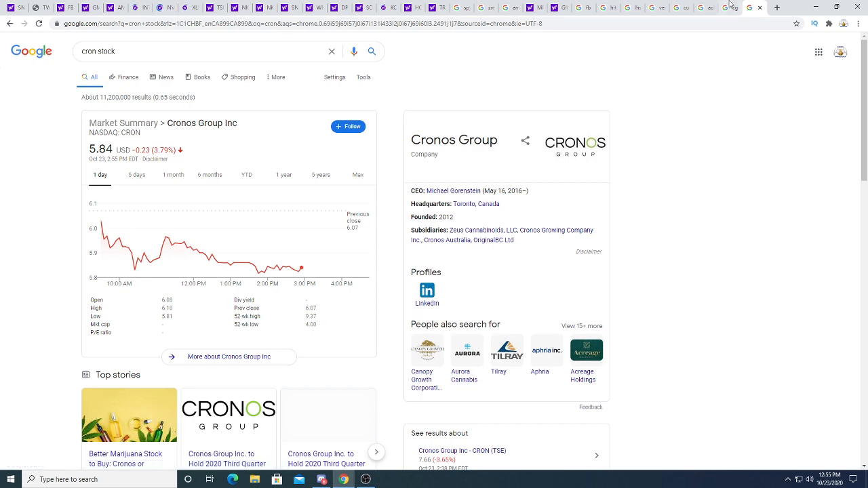
pyautogui.click(777, 8)
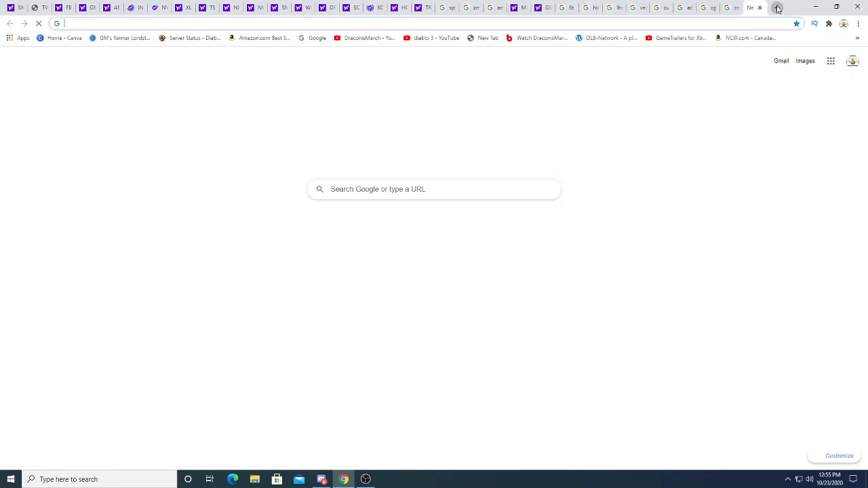
pyautogui.write('tlry stock')
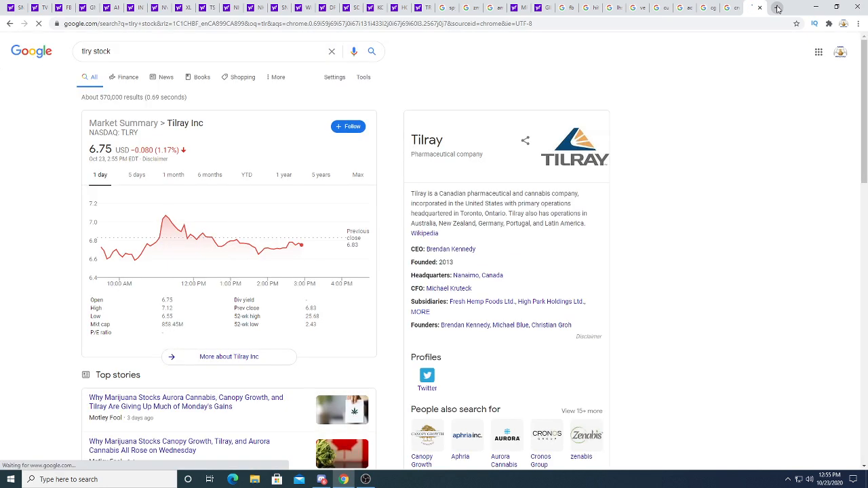
pyautogui.click(751, 8)
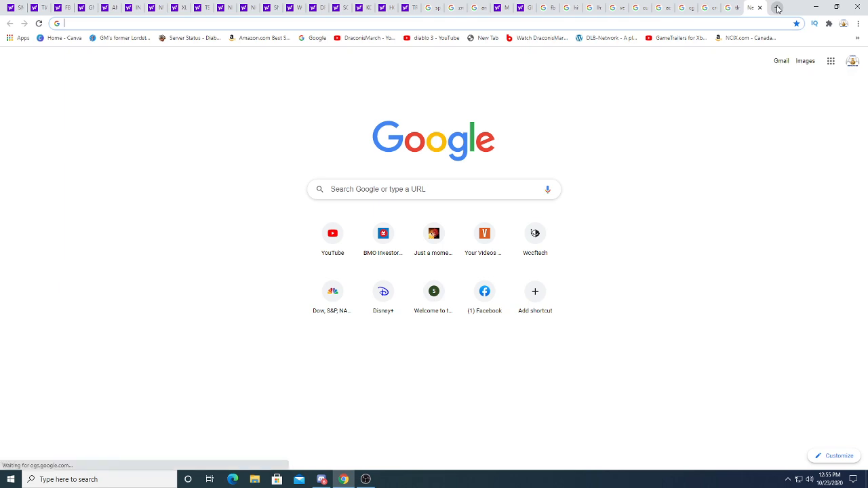
pyautogui.write('harv stock')
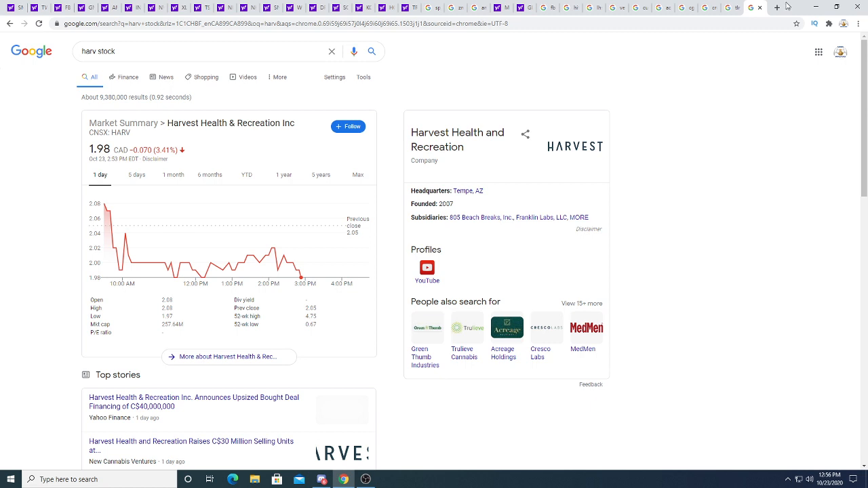
pyautogui.moveTo(777, 8)
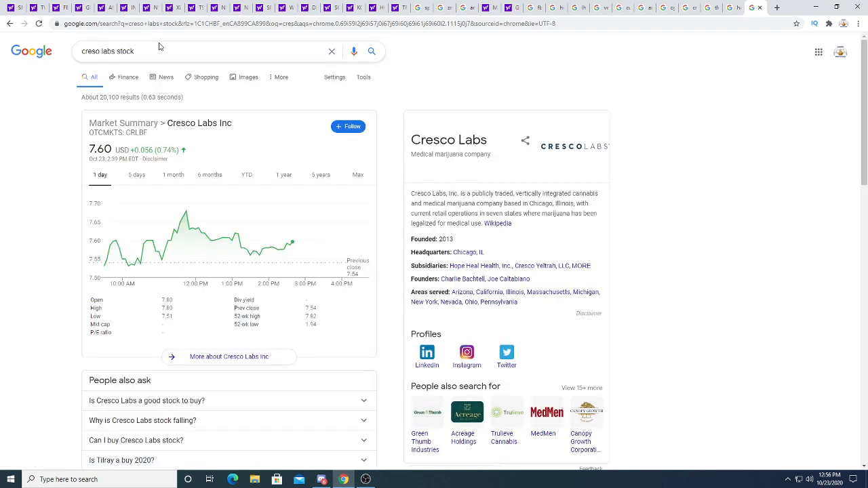
# Search Google for trul, gtii, ian and mmen stock quotes
pyautogui.write('tl')
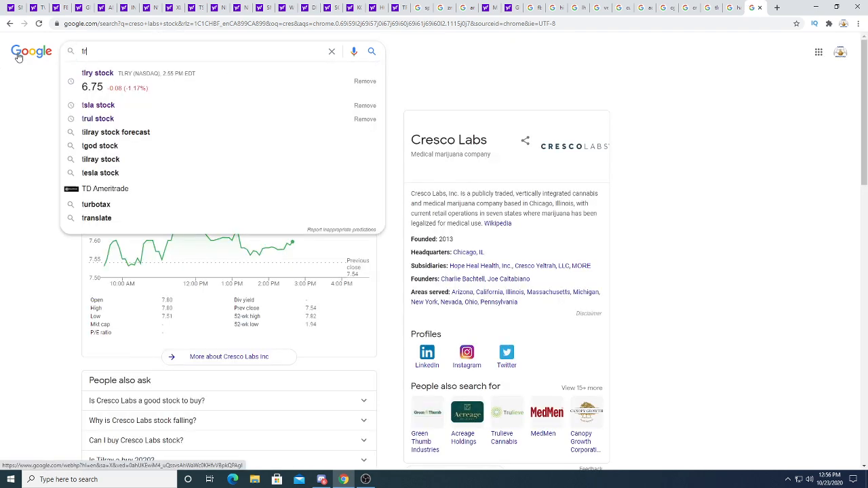
pyautogui.click(98, 119)
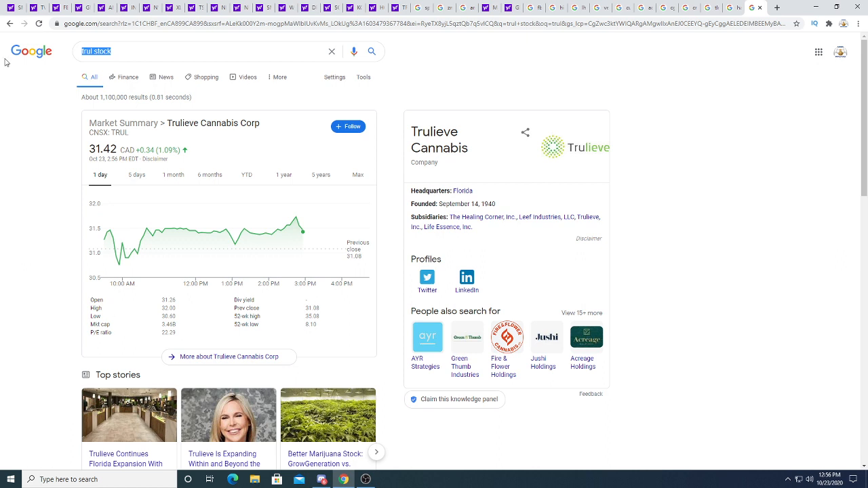
pyautogui.write('gtii stock')
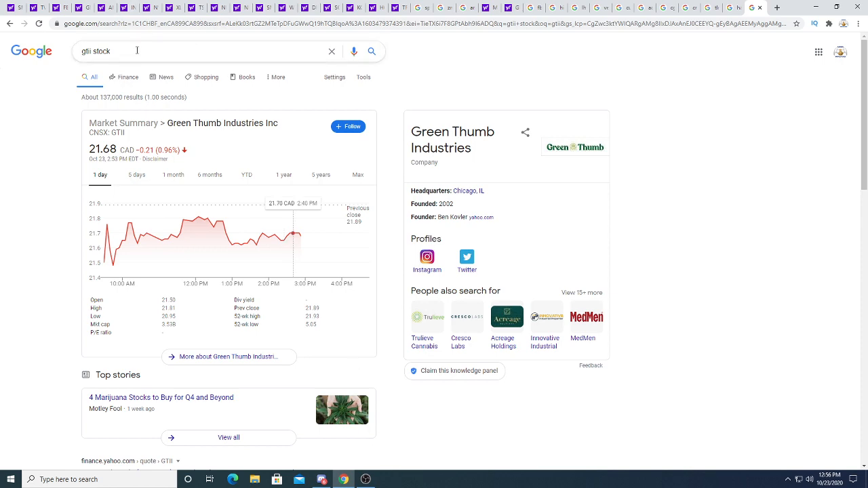
pyautogui.write('ian stock')
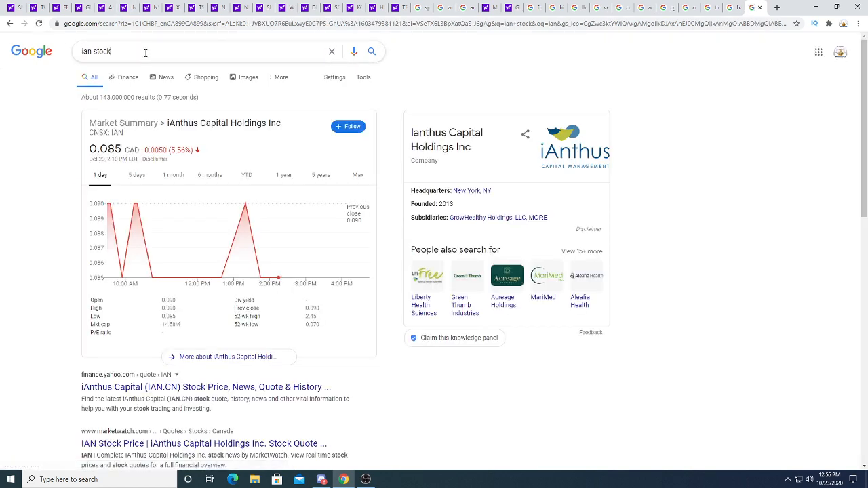
pyautogui.write('mmen stock')
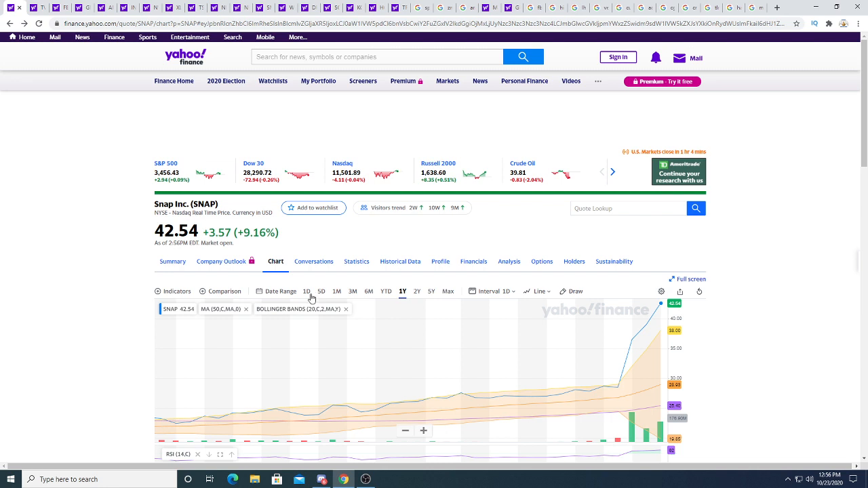
# Switch the SNAP Yahoo Finance chart to the 1D range
pyautogui.click(305, 290)
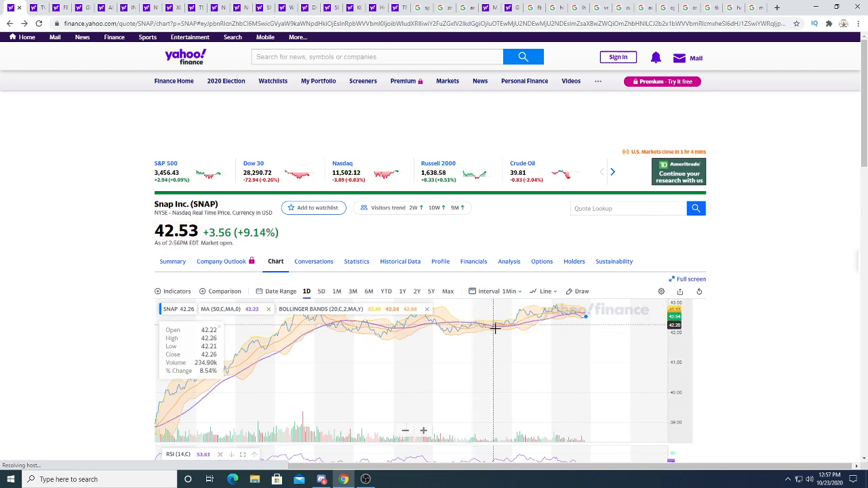
pyautogui.moveTo(57, 335)
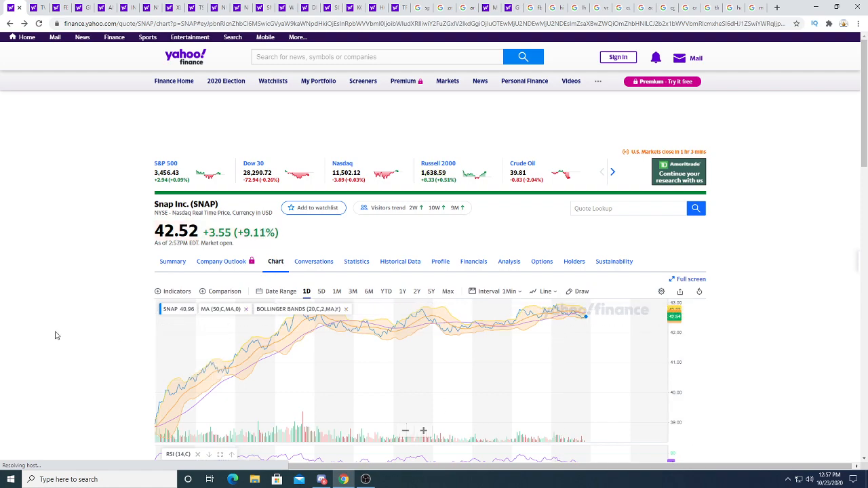